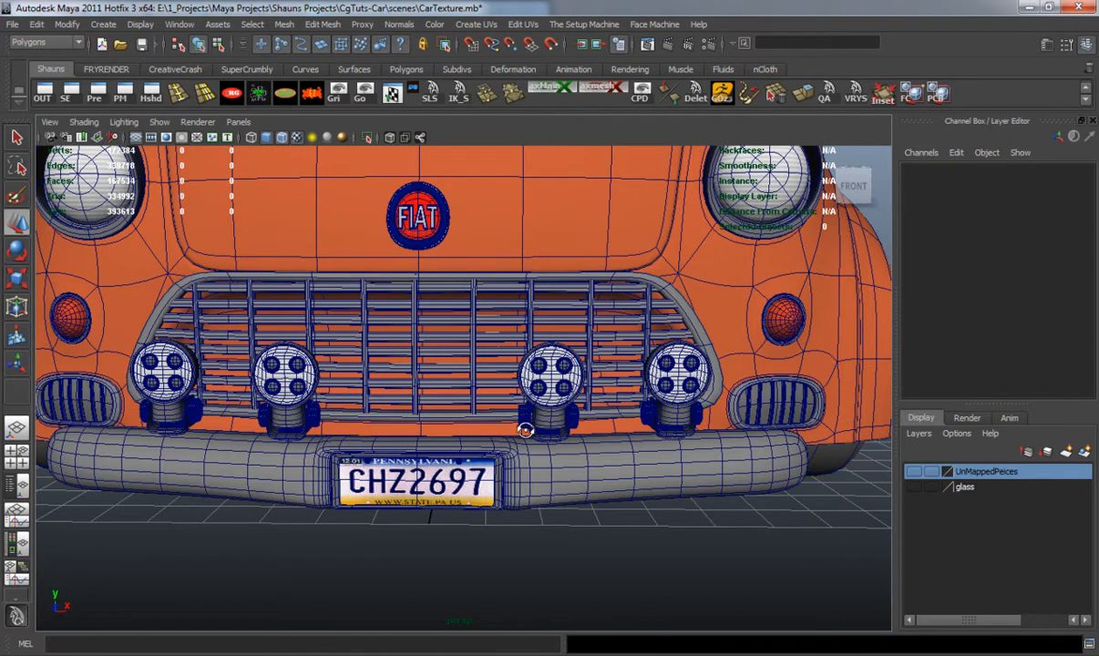
Zoom in on a front fog light and select one of its lens disc planes
drag(528, 430, 536, 428)
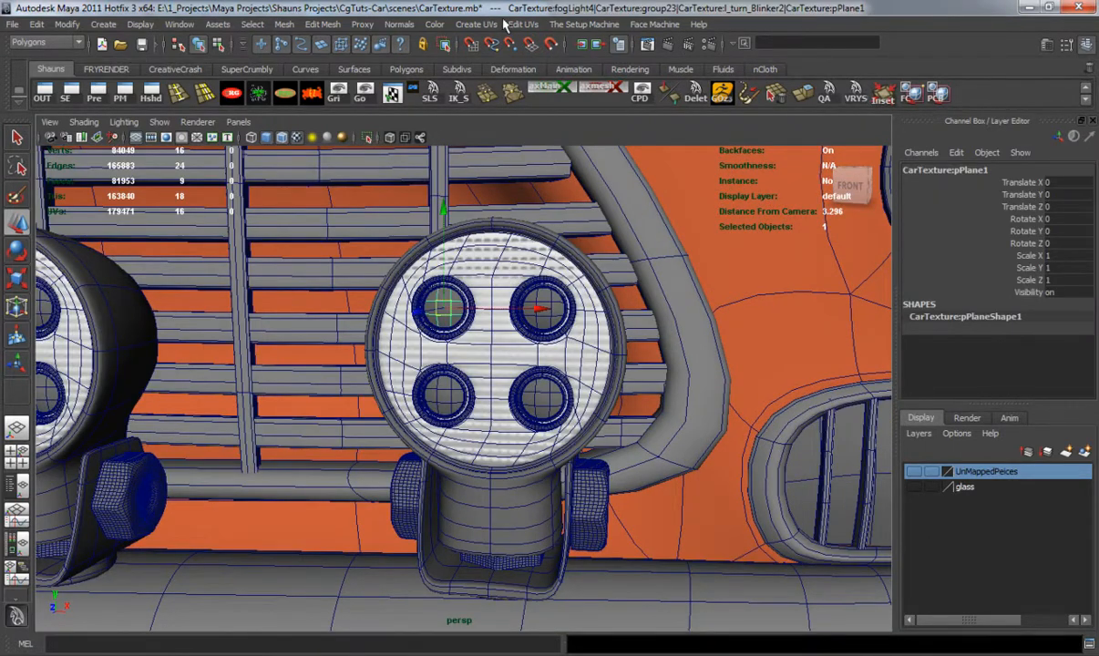
Apply a Z-axis planar UV projection to the lower-left lens disc
click(477, 25)
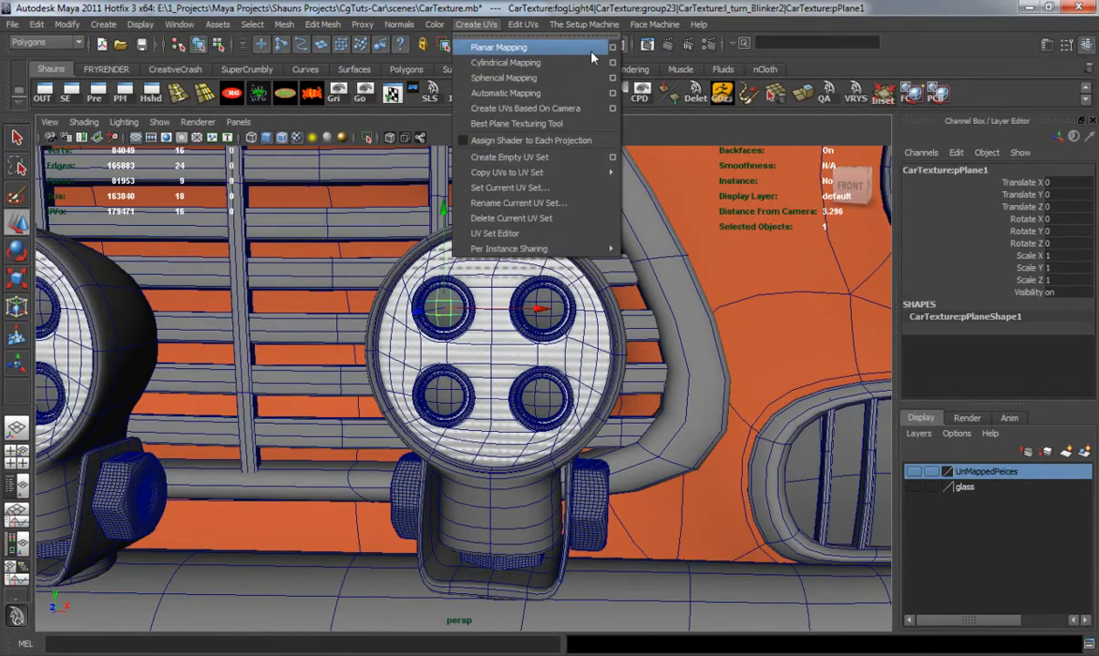
click(505, 47)
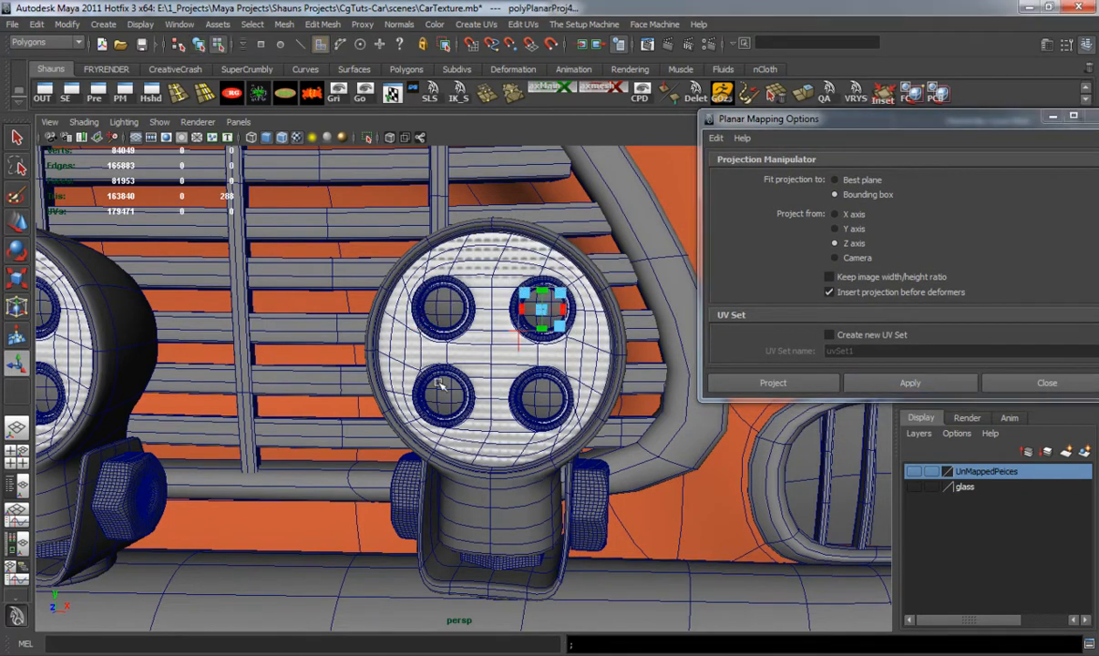
click(910, 382)
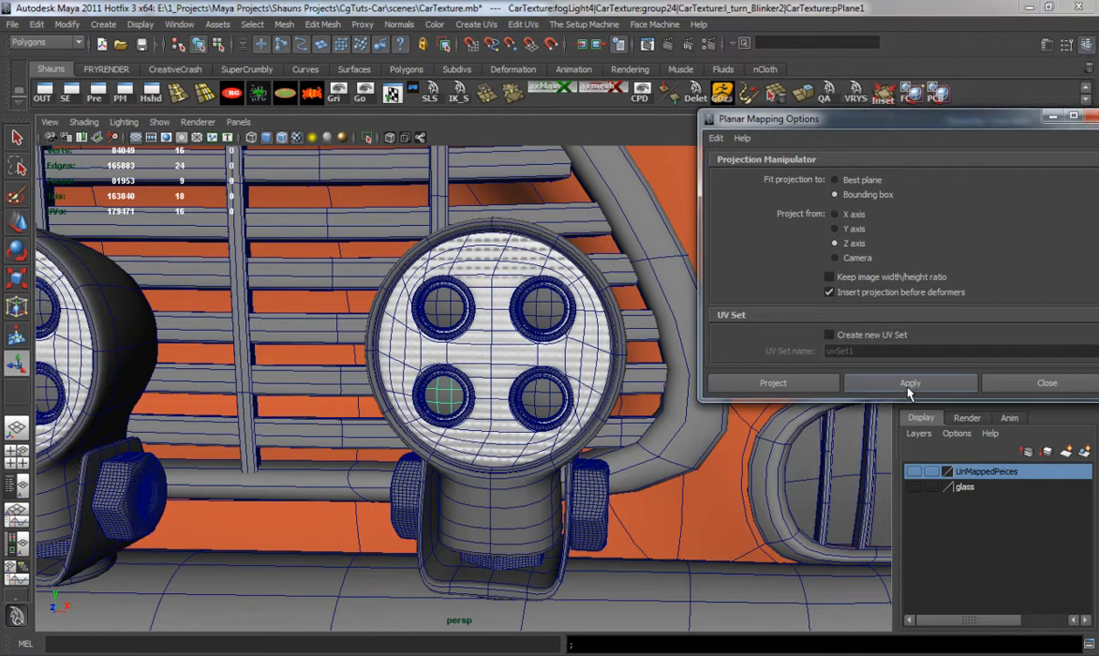
click(910, 383)
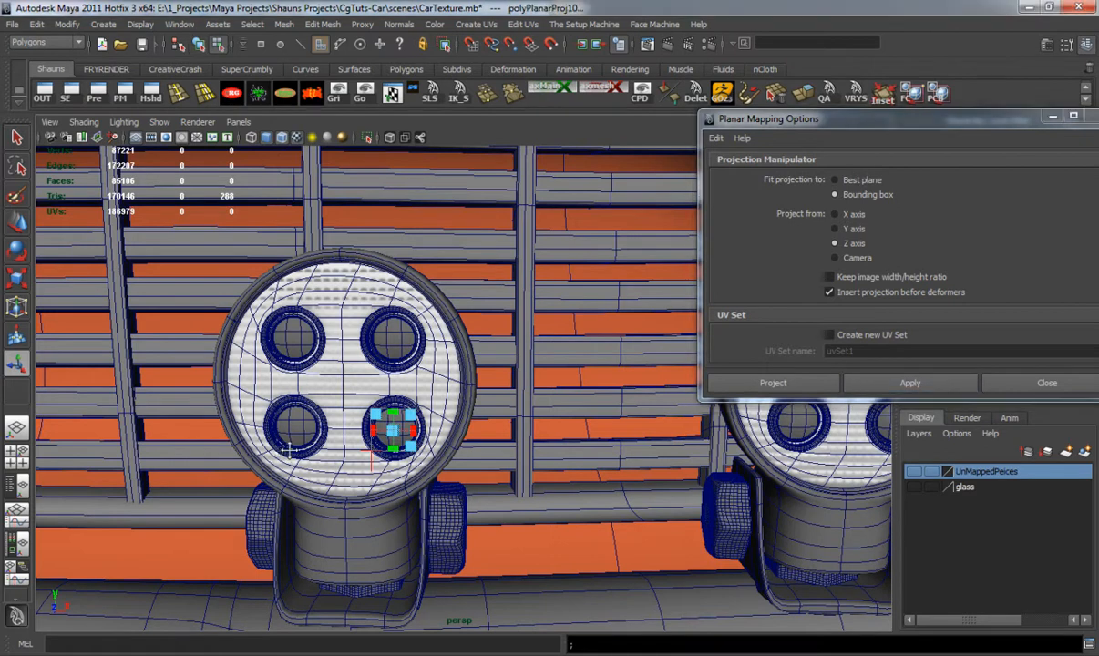
Apply planar projections to the remaining lens discs on both fog lights
right_click(502, 410)
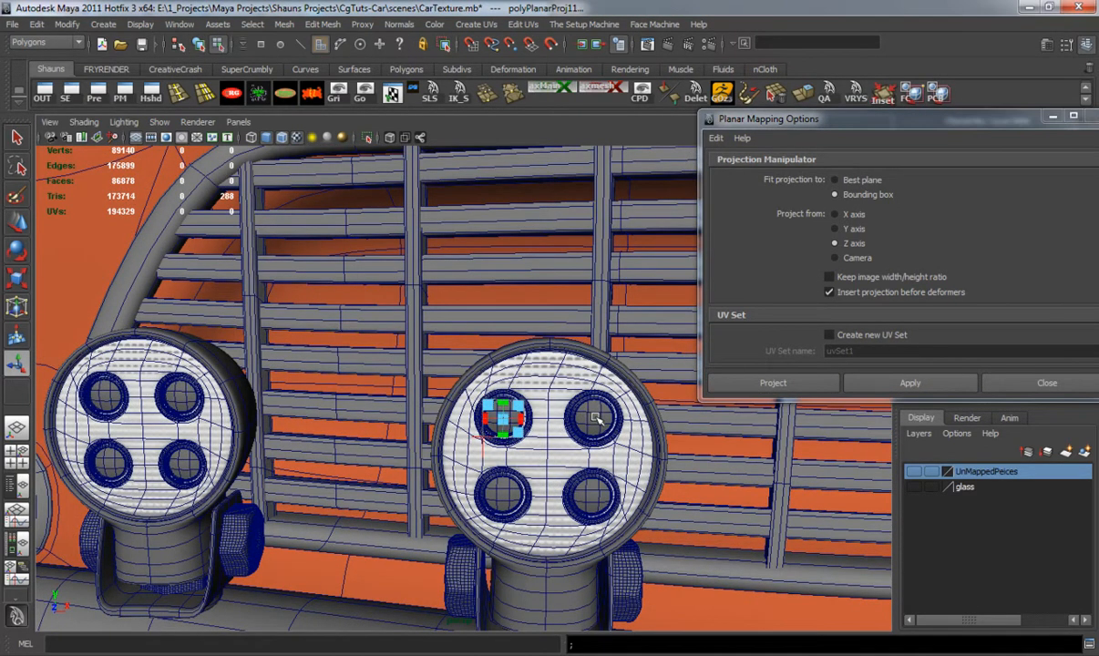
click(911, 383)
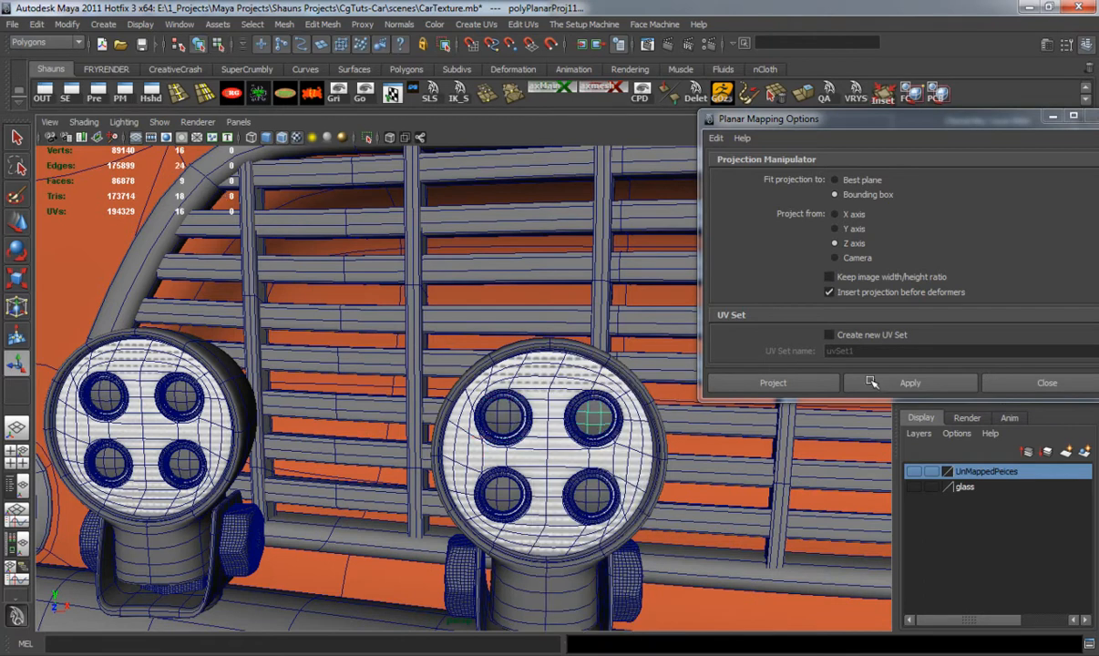
click(910, 383)
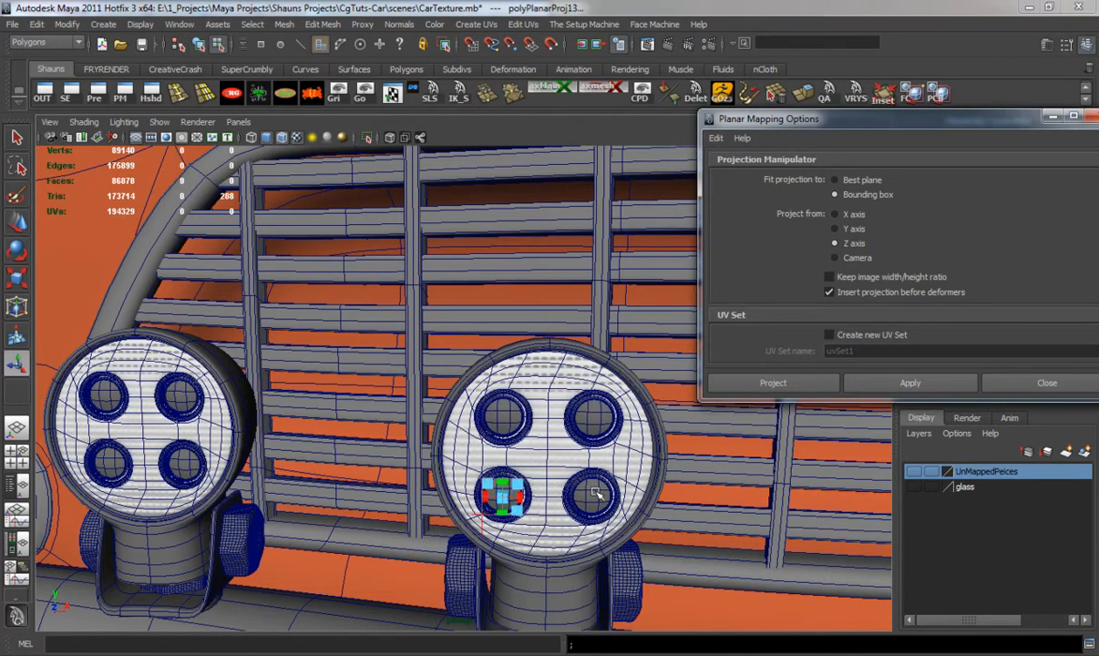
click(910, 383)
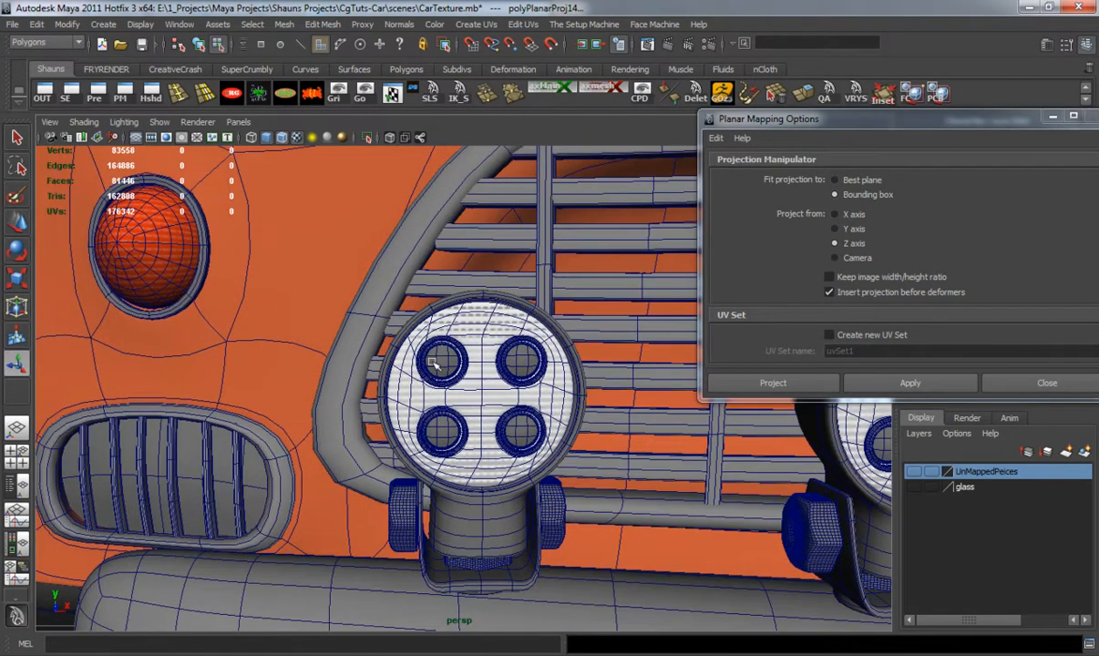
click(910, 383)
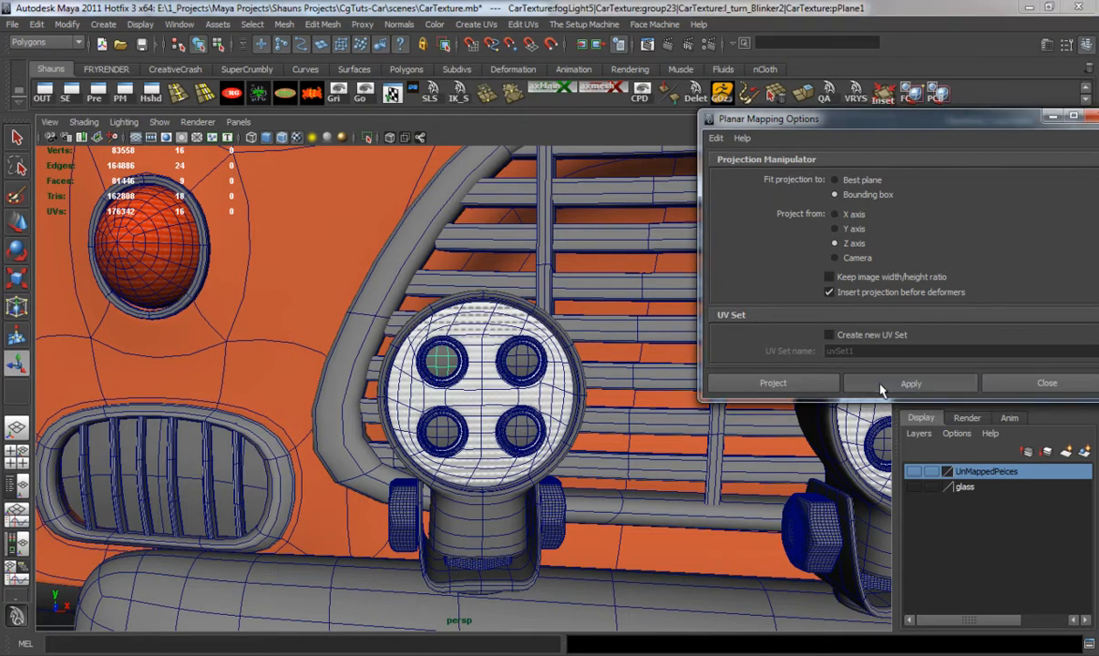
click(910, 383)
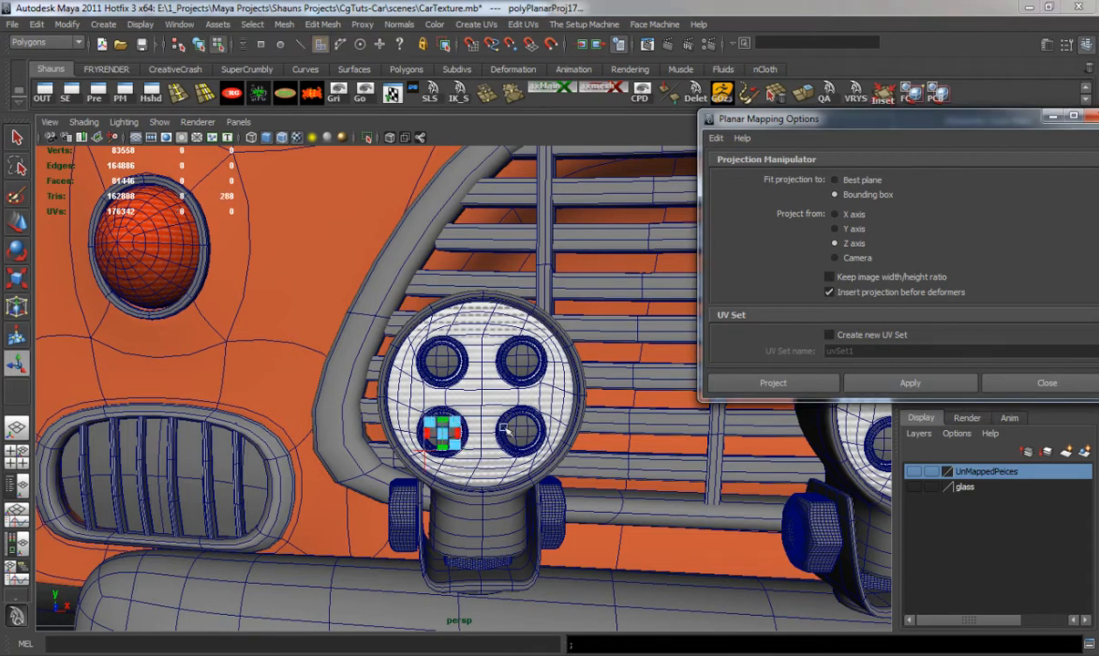
click(910, 383)
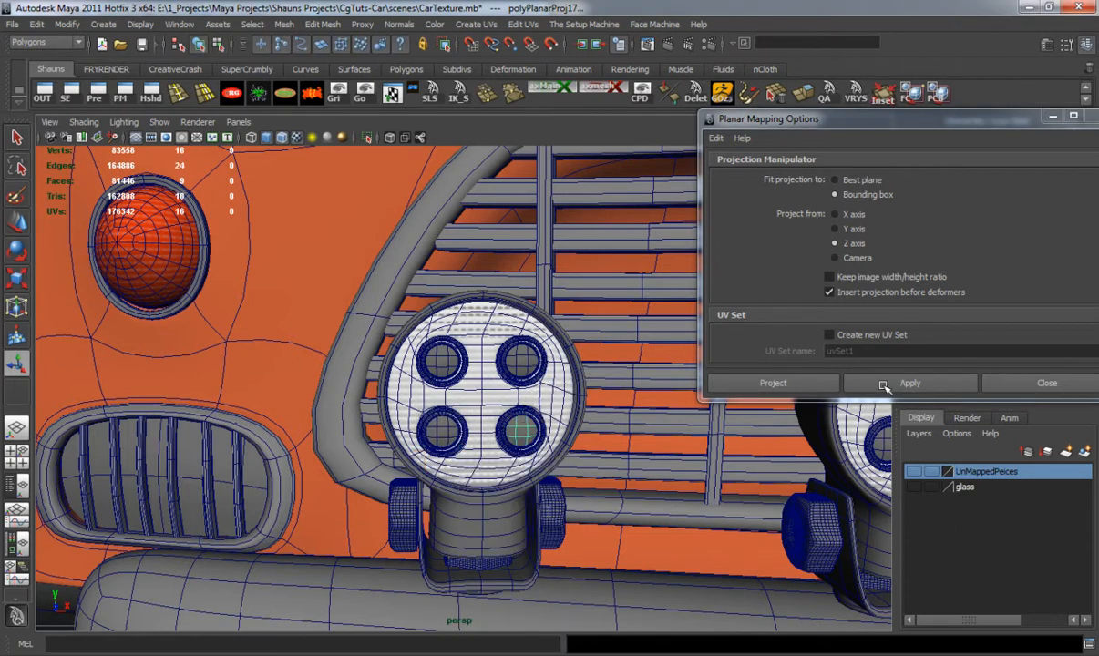
click(909, 383)
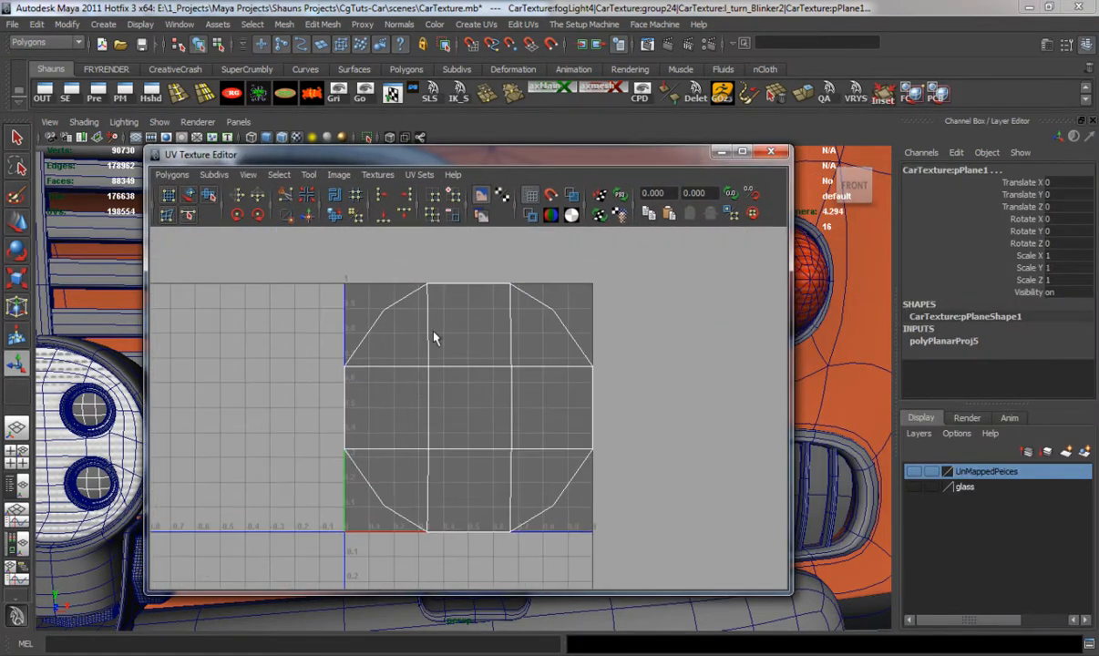
Shade the UV shell, fit it inside the 0–1 square, and close the UV editor
click(338, 174)
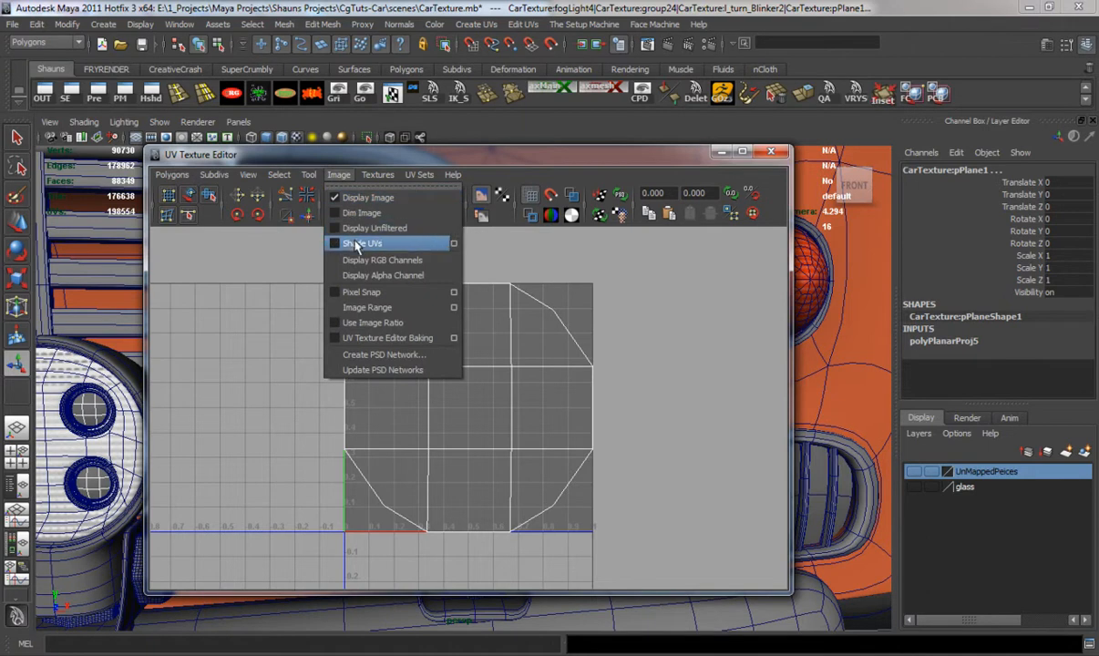
click(362, 243)
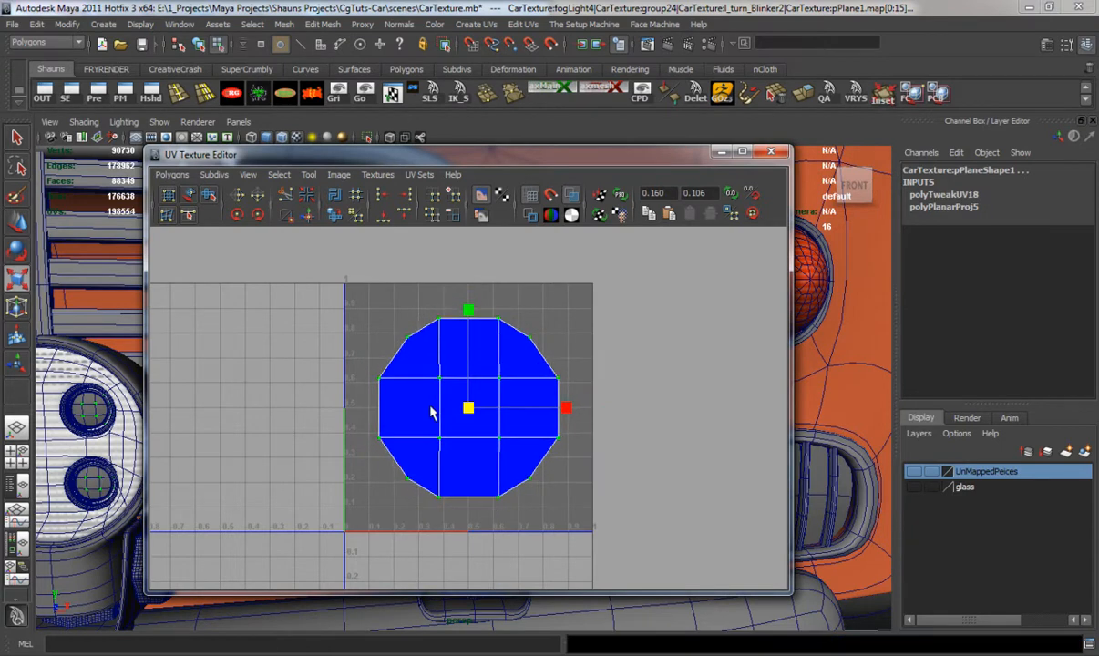
click(771, 151)
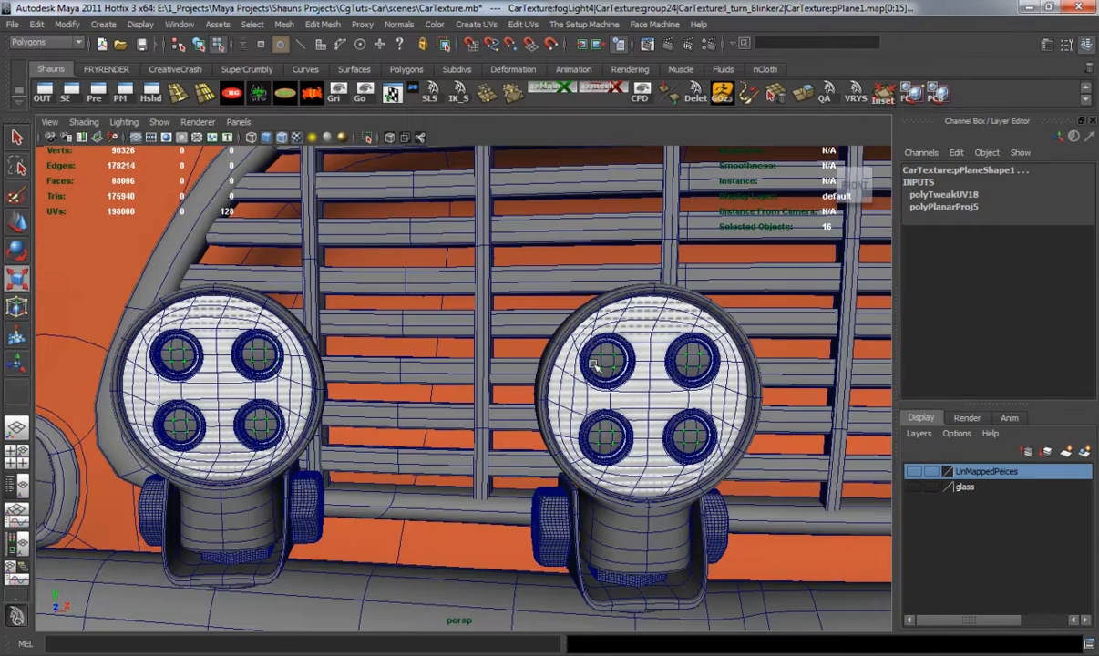
mouse_move(337, 299)
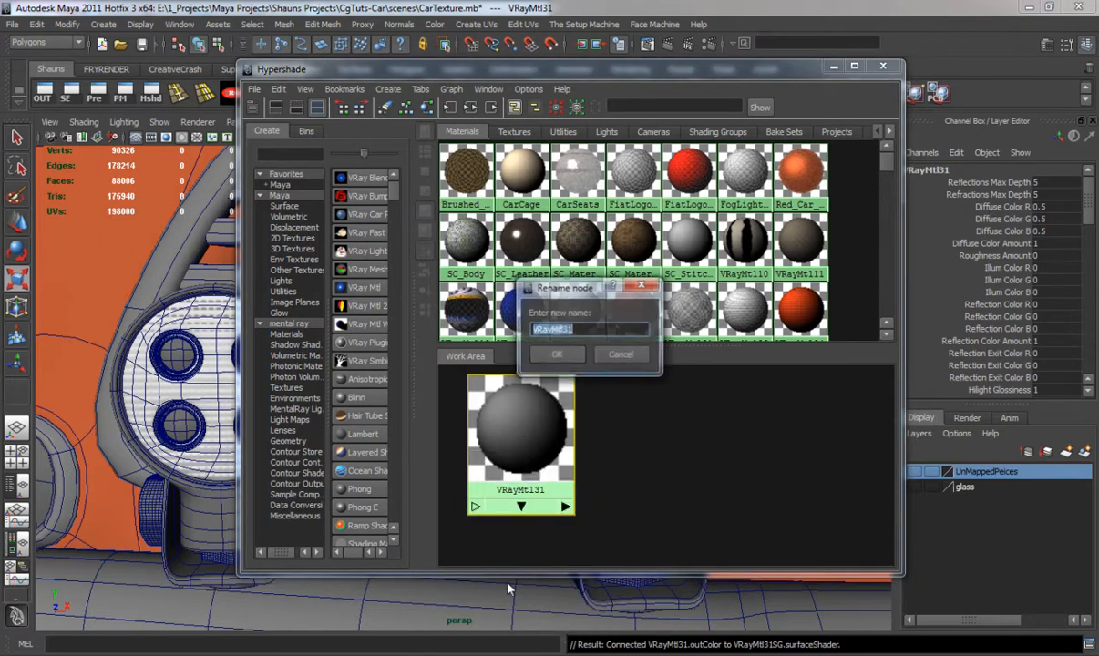
Name the new VRayMtl FogLight_Lenses
text(FogLight-)
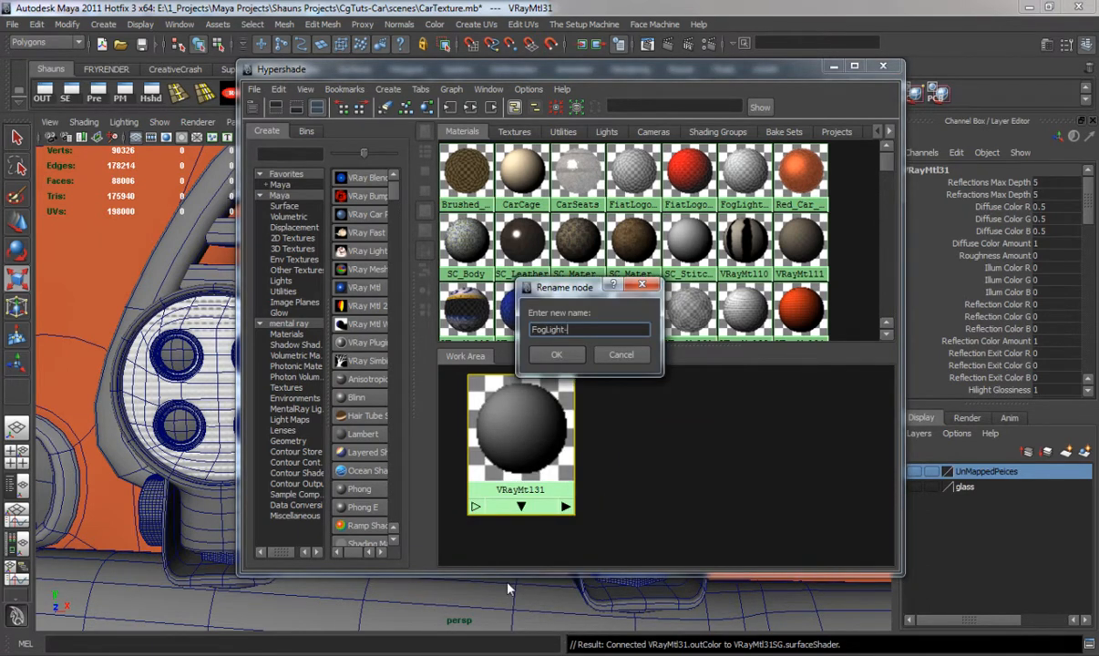
click(556, 354)
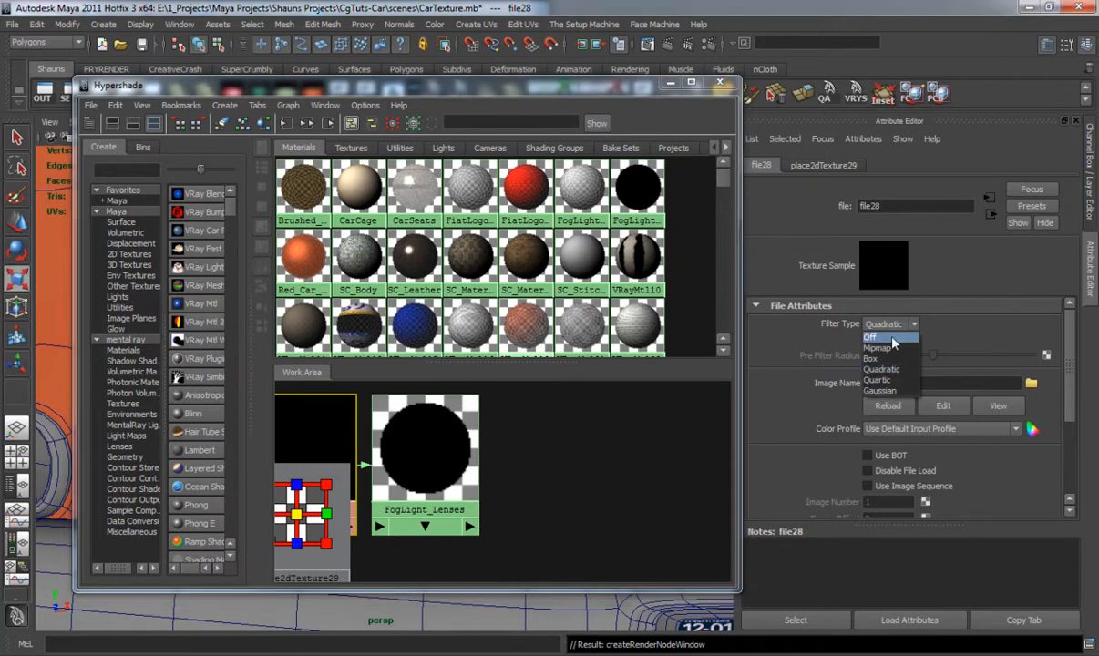
Turn off filtering on the file texture and load WhiteLense.jpg into it
click(870, 337)
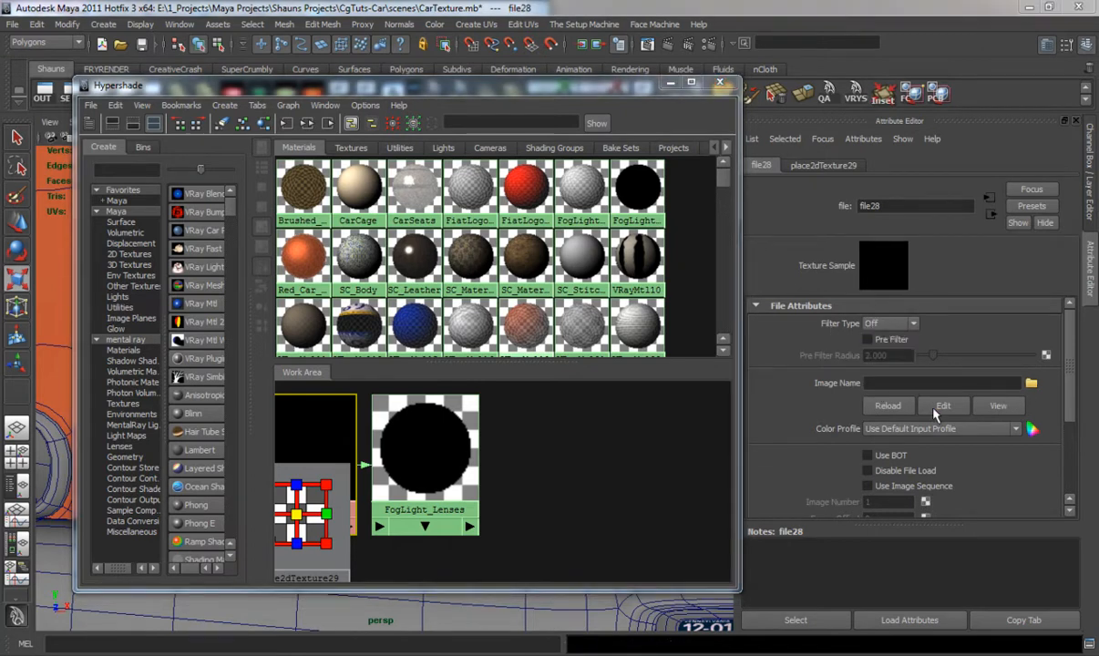
click(1034, 383)
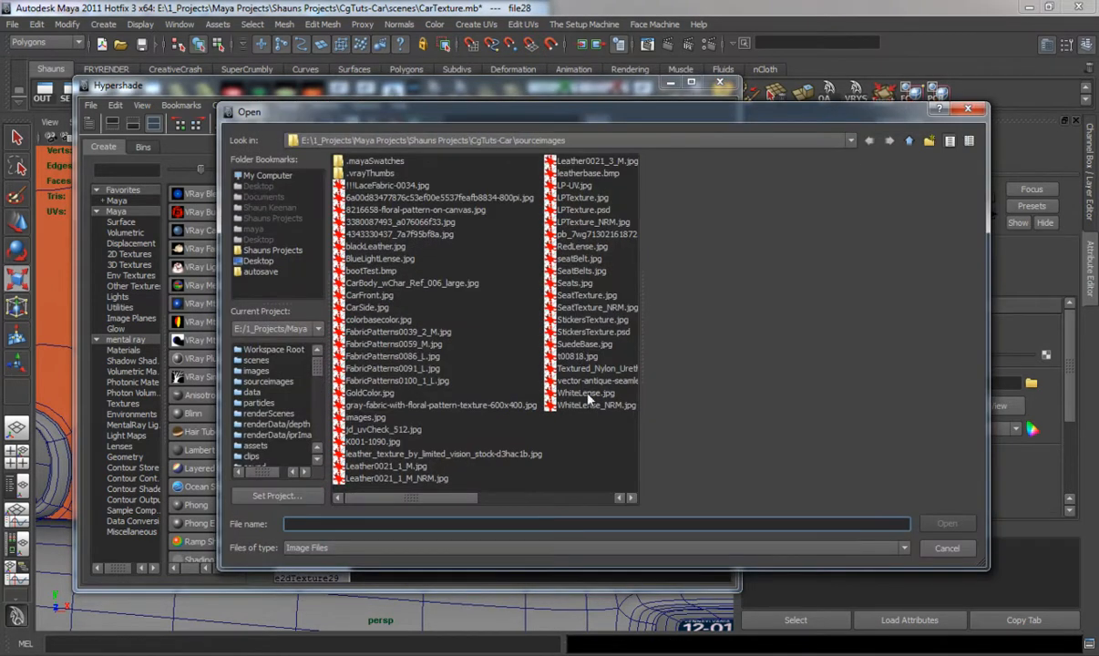
click(584, 392)
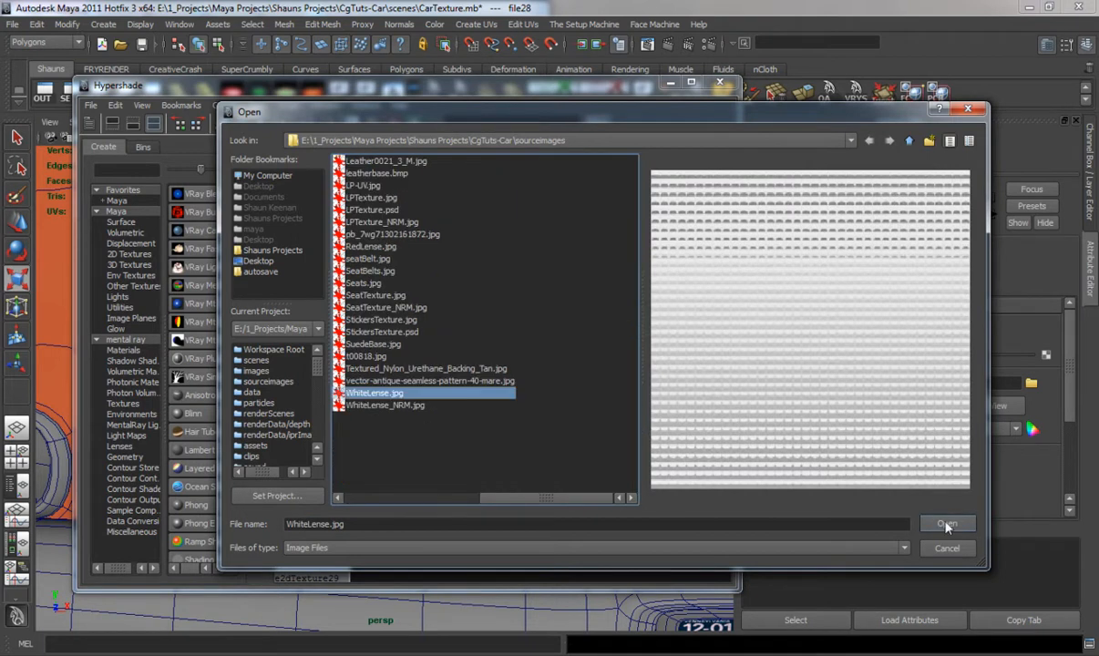
click(947, 524)
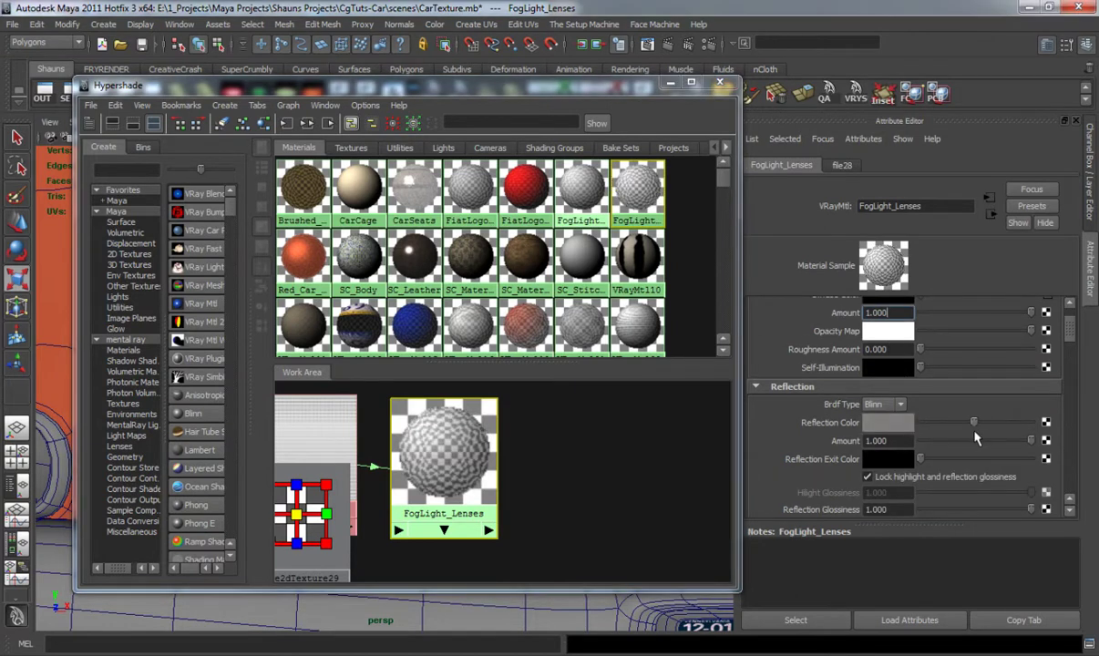
Lower the white reflection's Amount to about 0.38
drag(974, 440, 979, 440)
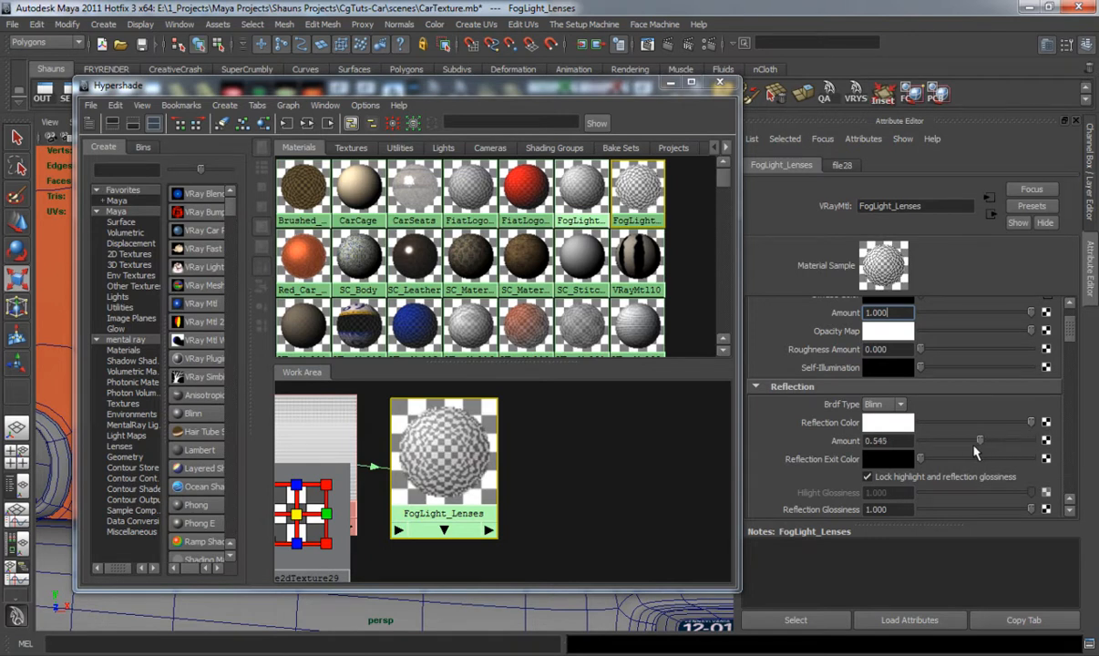
drag(979, 441, 962, 441)
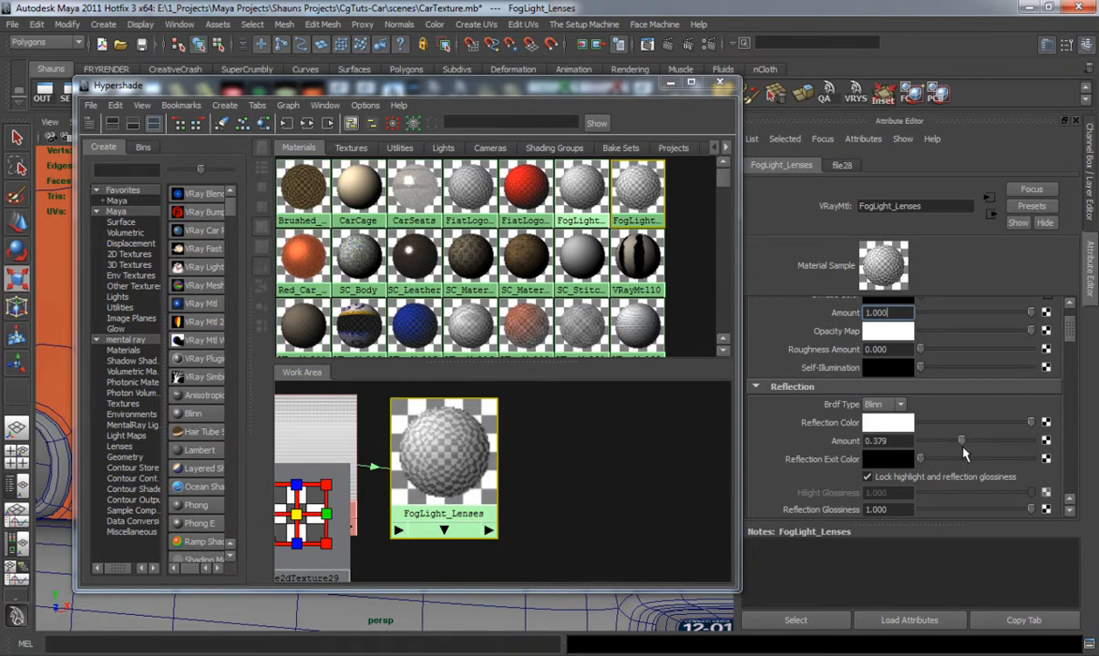
mouse_move(533, 198)
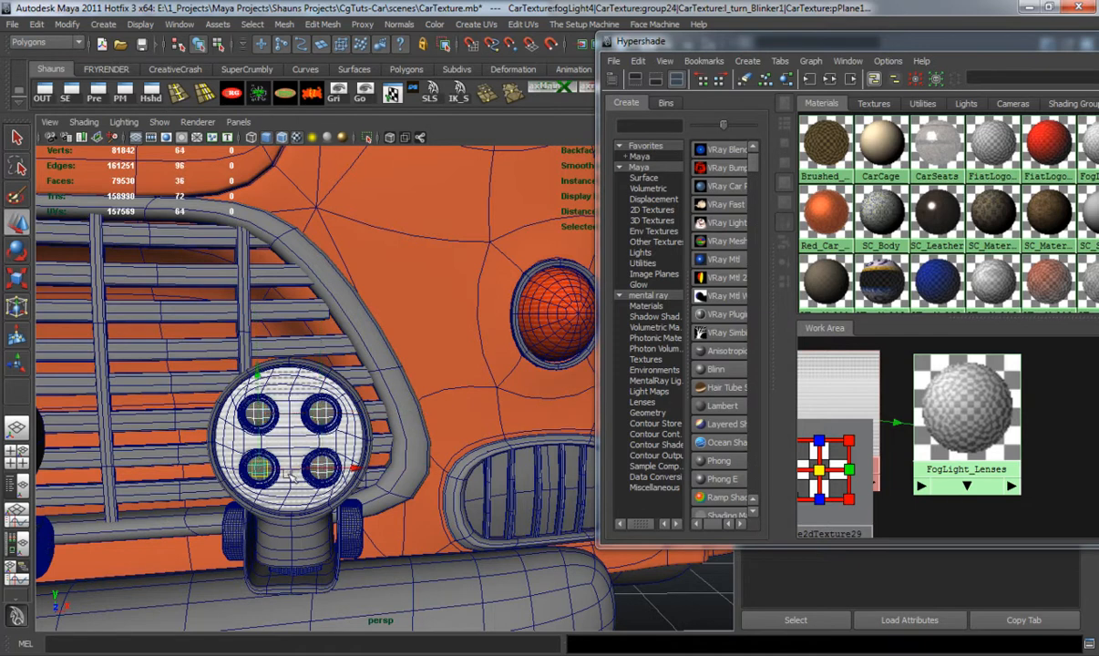
Assign FogLight_Lenses to the selected lens discs from the Hypershade
right_click(966, 424)
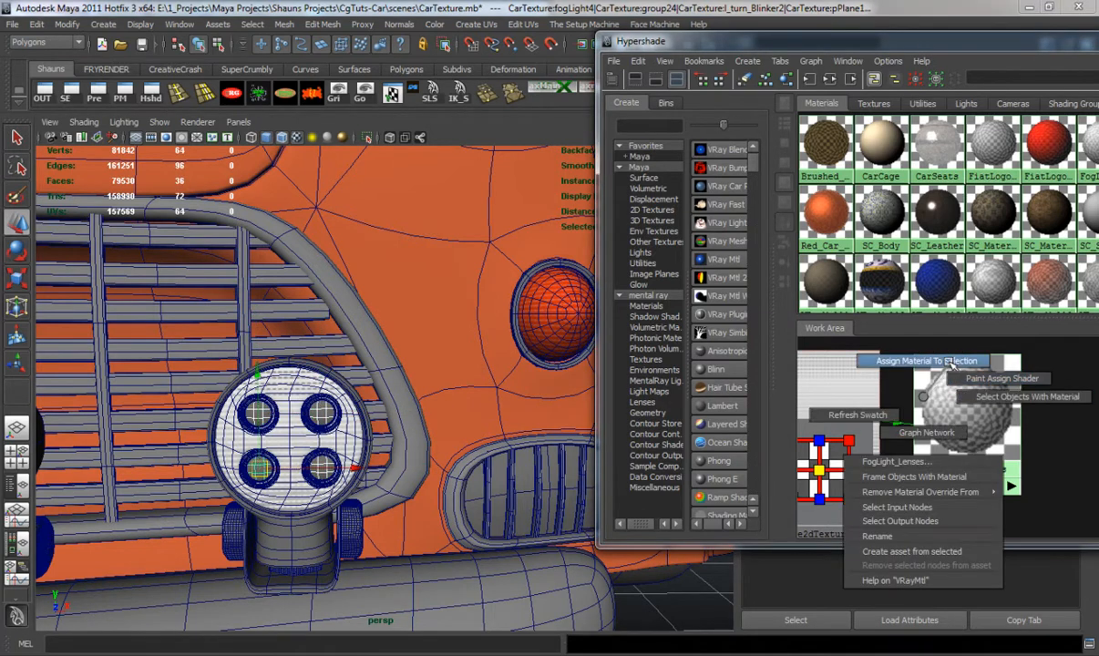
click(923, 361)
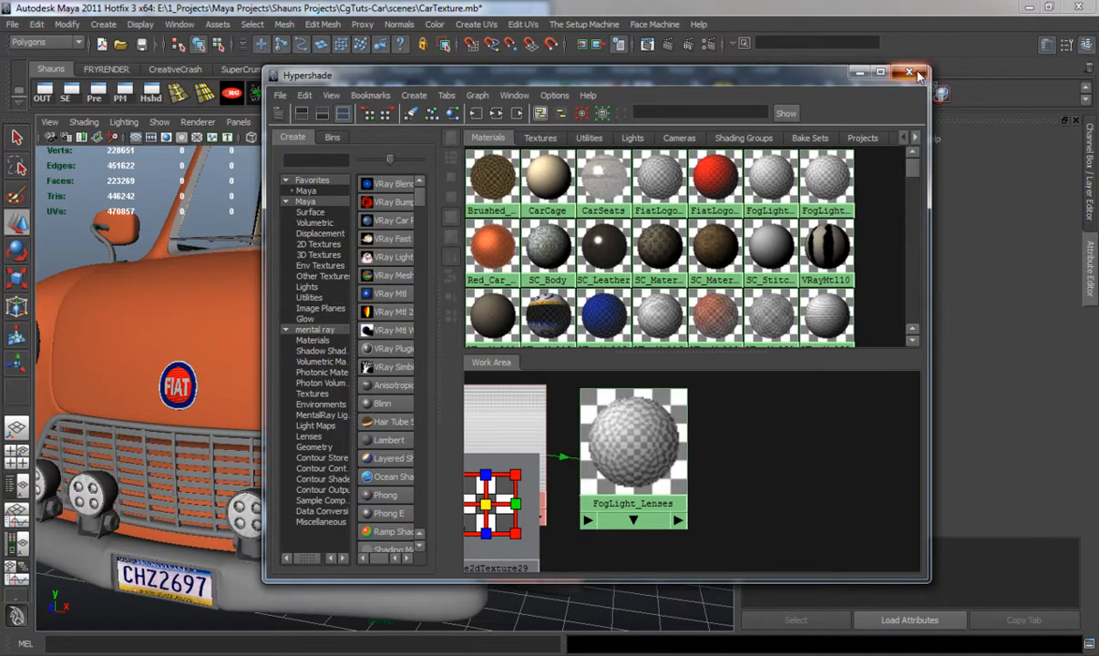
Close the Hypershade and tumble the view around the car's front
click(909, 72)
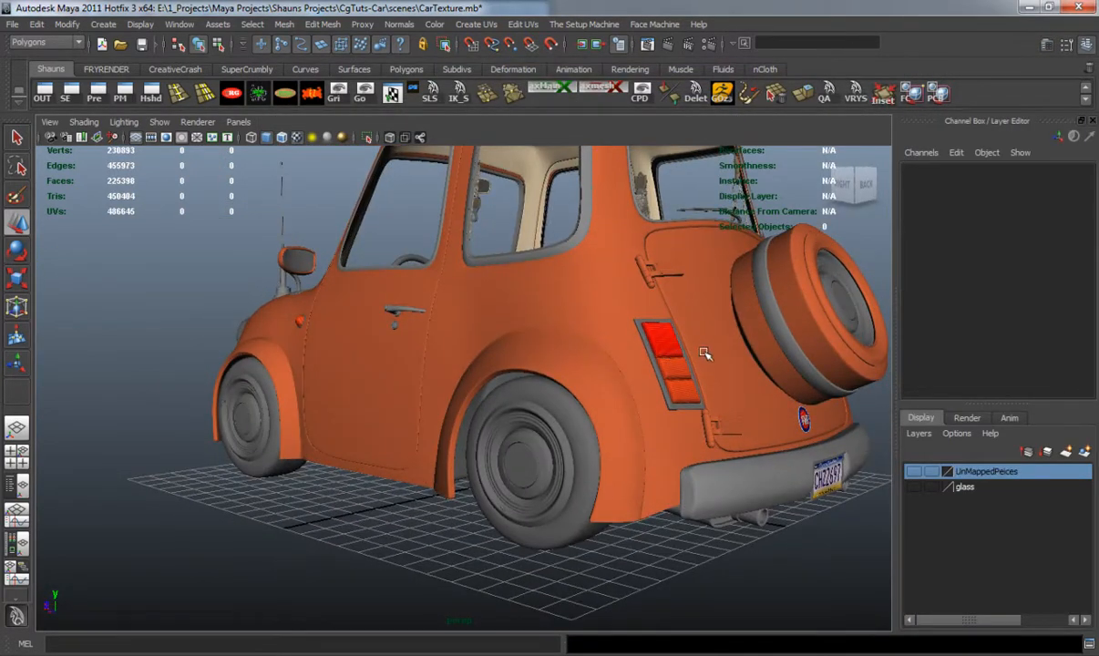
drag(702, 355, 465, 310)
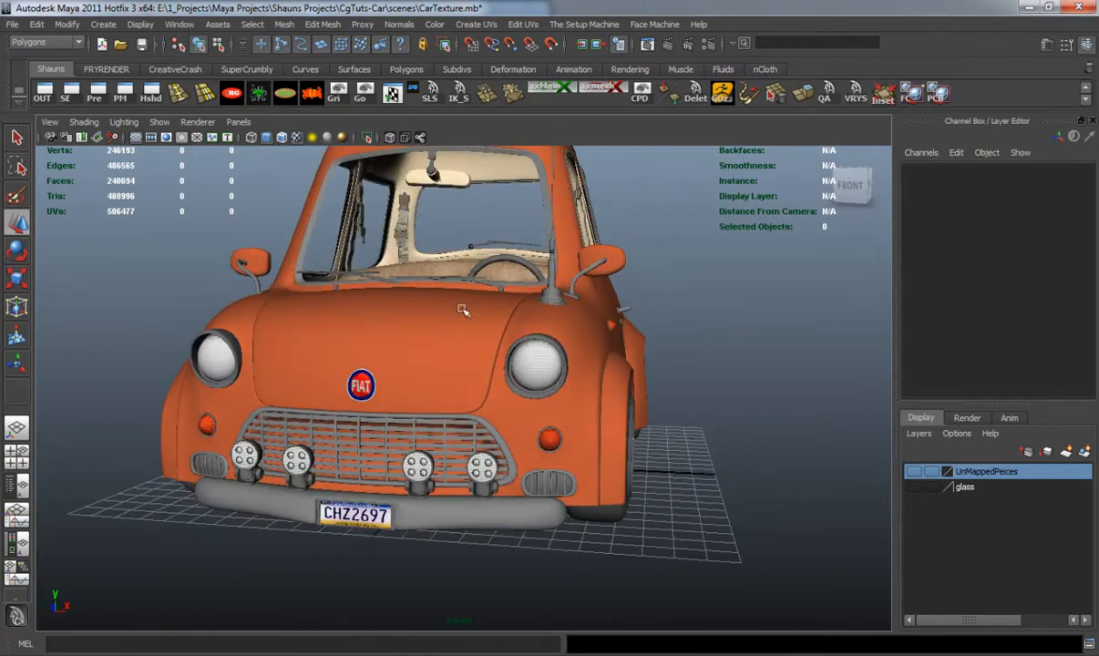